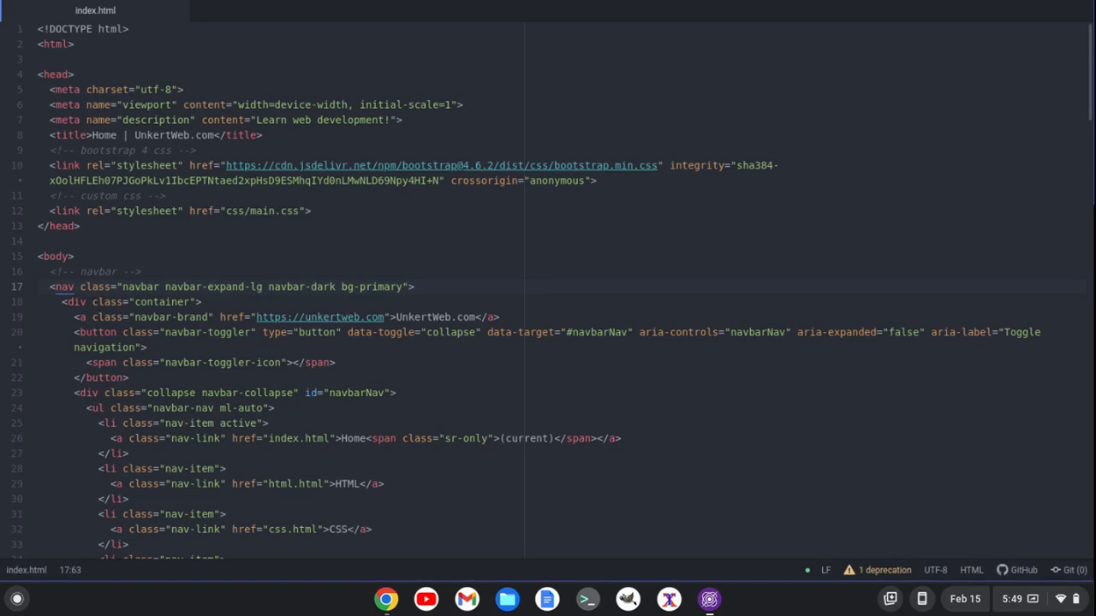
# Look over the index.html source in the editor before switching to Files.
pyautogui.click(414, 286)
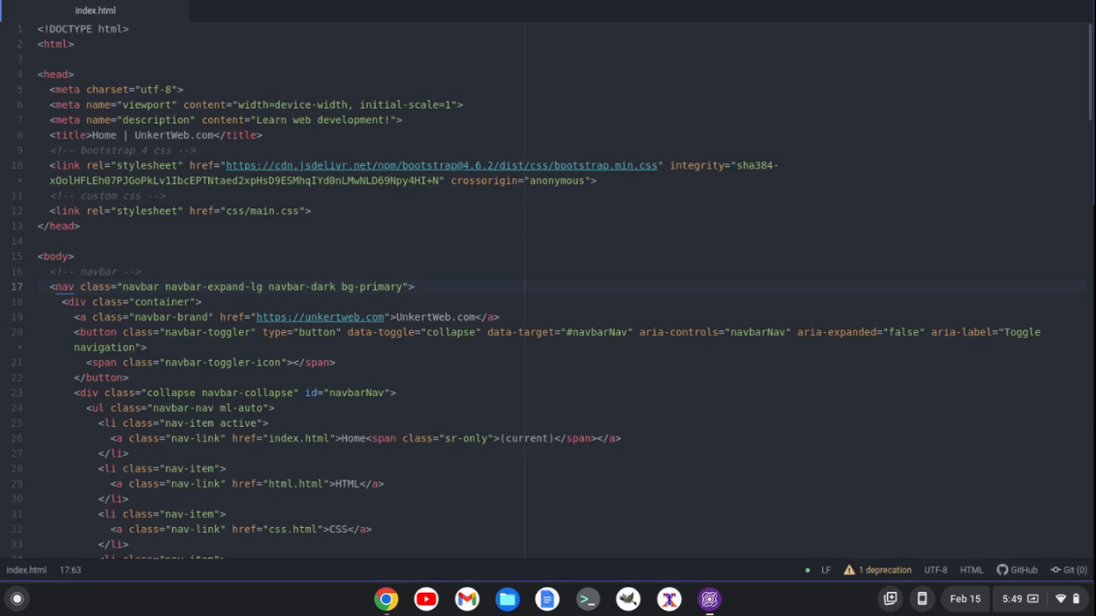
pyautogui.click(414, 286)
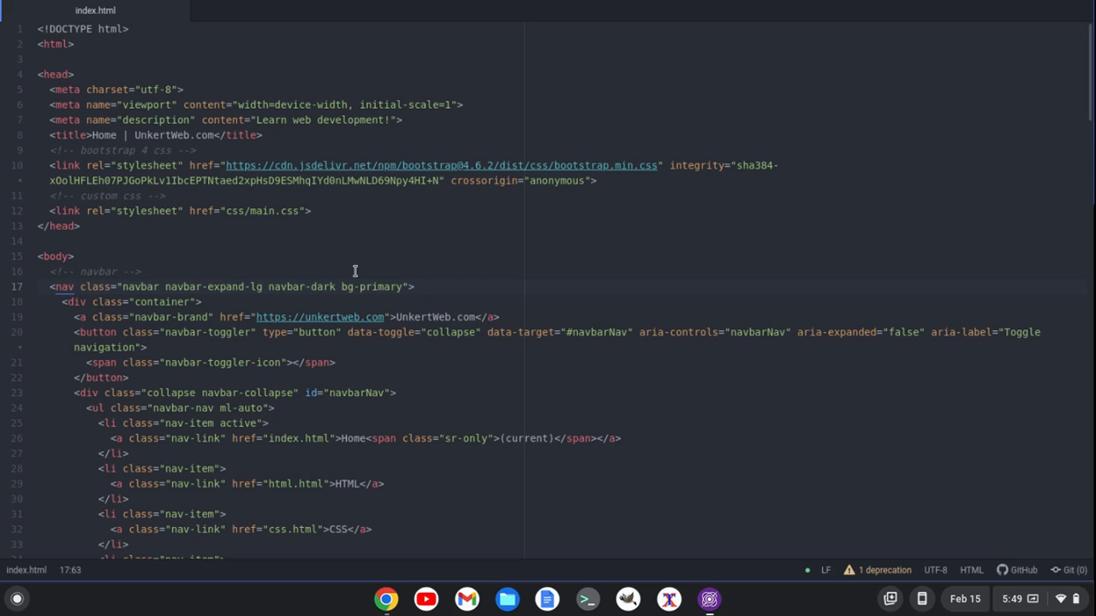
pyautogui.scroll(-3)
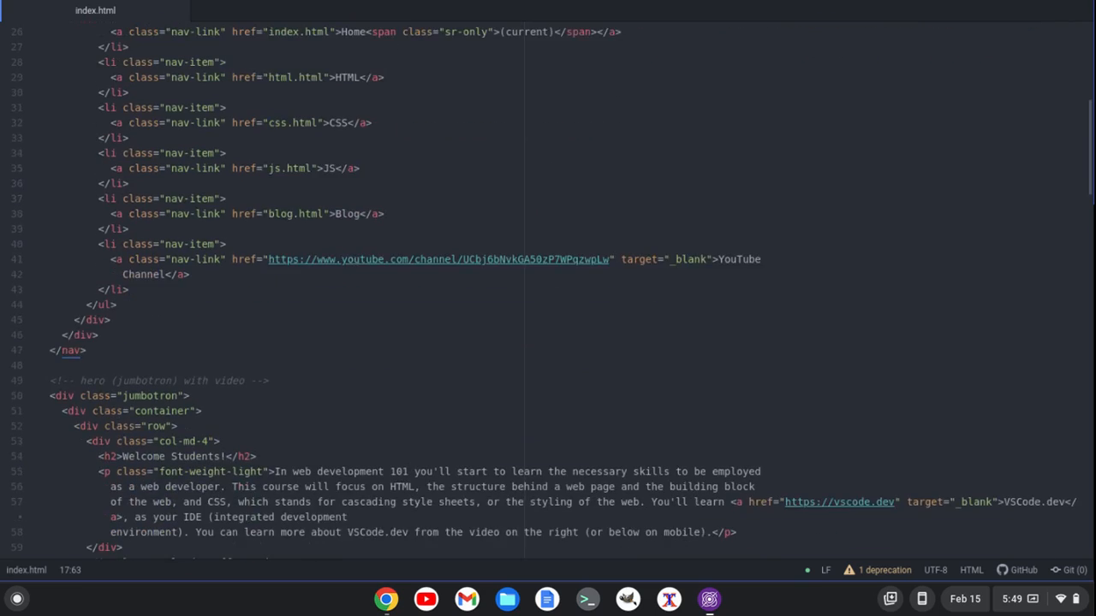
pyautogui.scroll(-3)
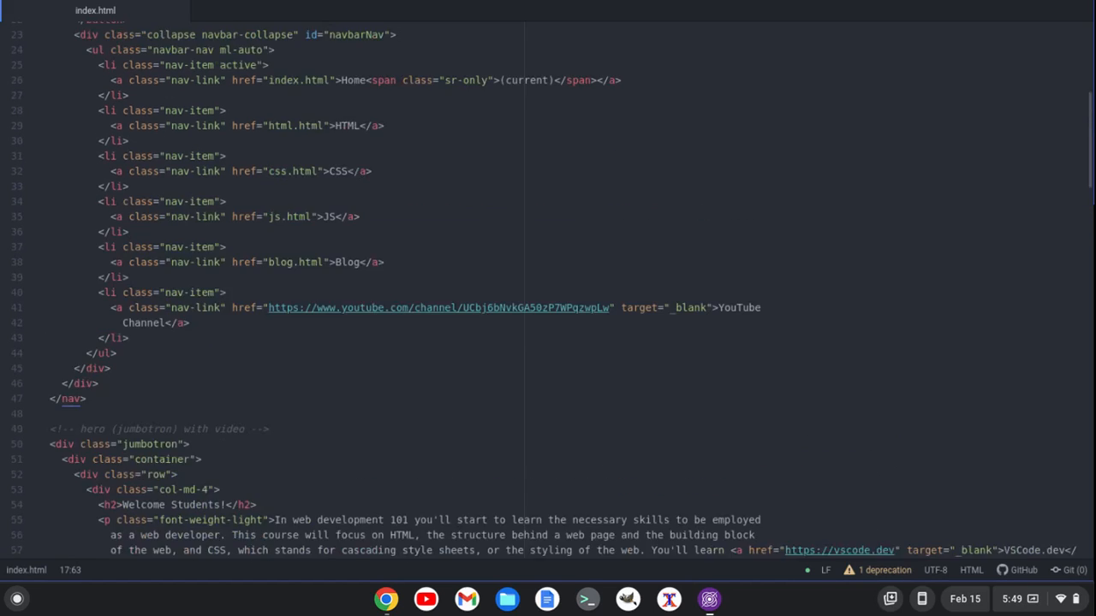
pyautogui.scroll(3)
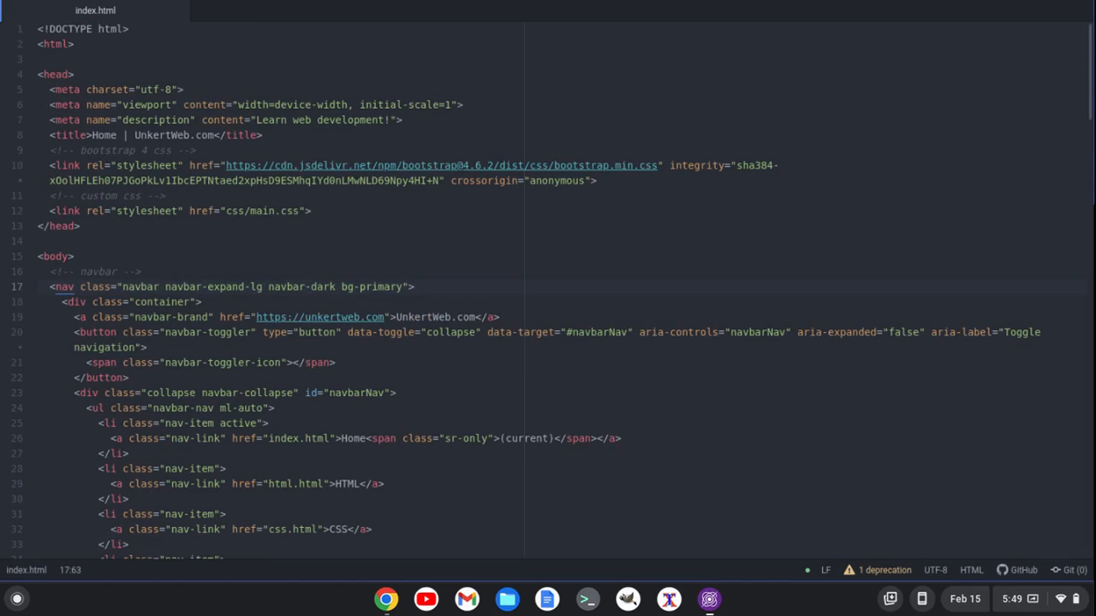
# In Files, go to the unkertweb folder and open index.html with Google Chrome.
pyautogui.click(415, 286)
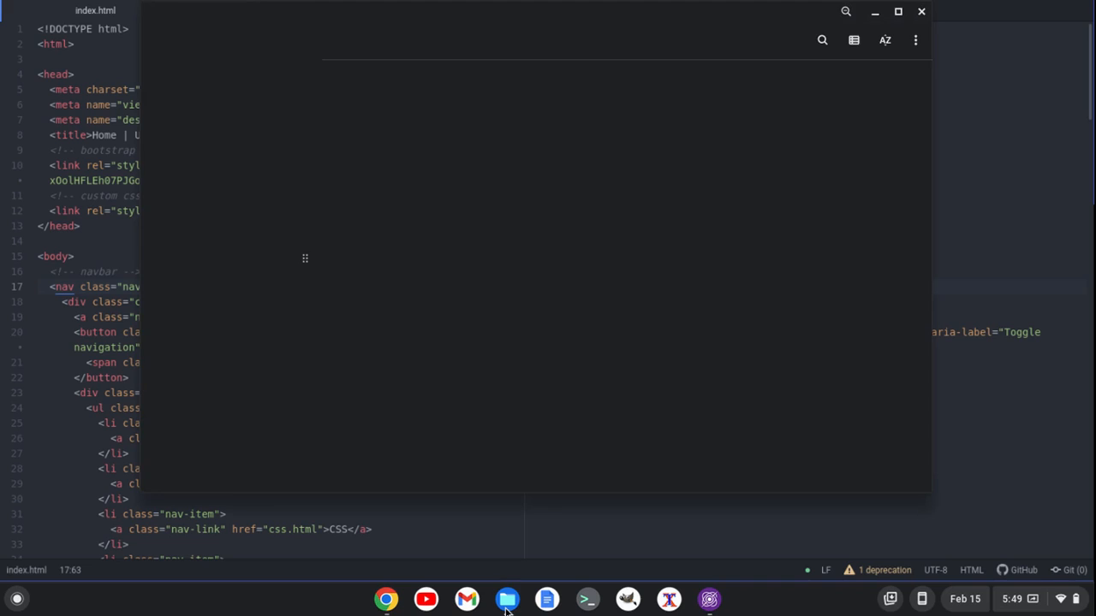
pyautogui.click(506, 599)
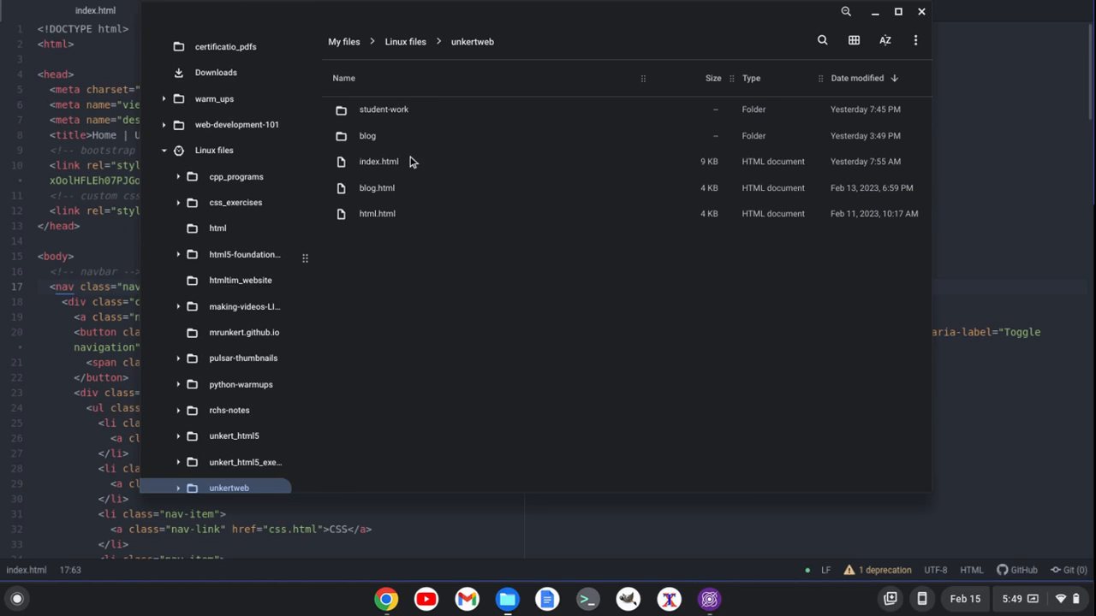
pyautogui.rightClick(378, 161)
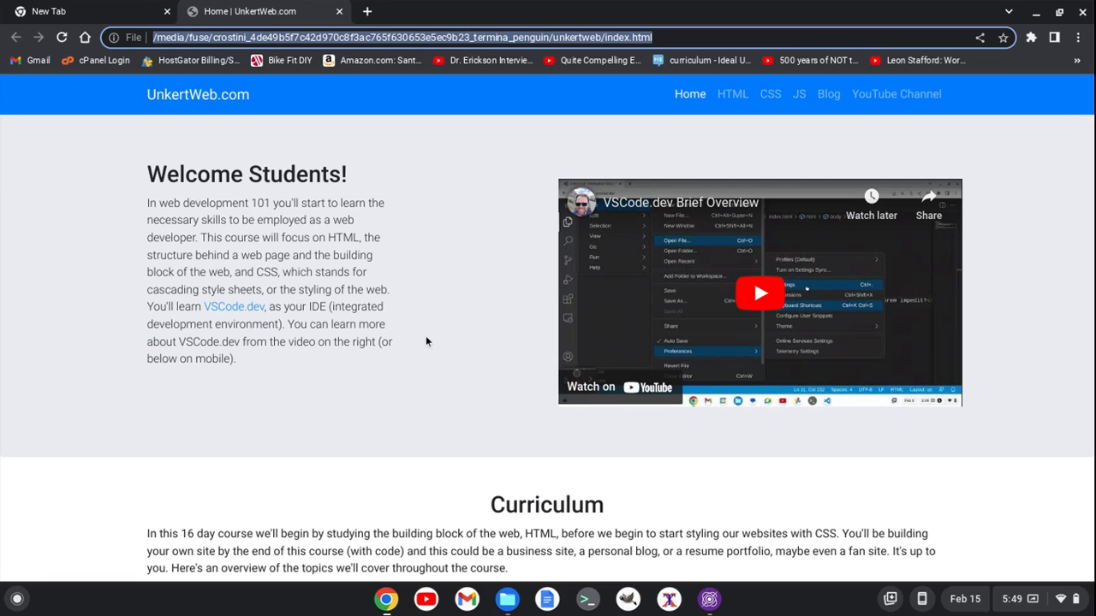
# Close the Chrome page showing index.html and return to the Pulsar editor.
pyautogui.click(86, 10)
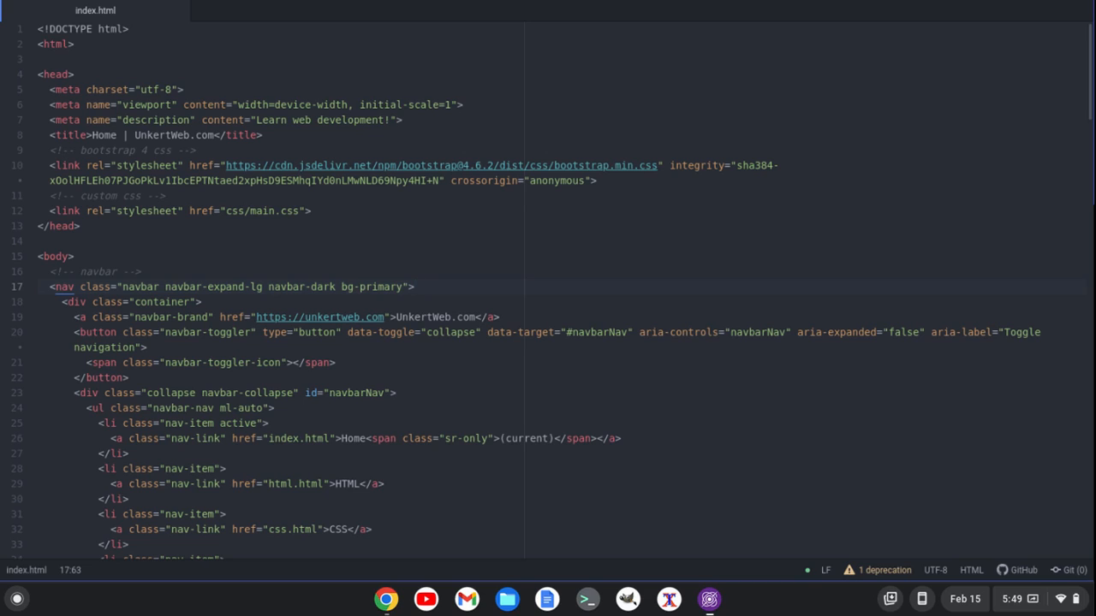
# Toggle the HTML Preview pane so index.html renders live beside its source.
pyautogui.click(414, 286)
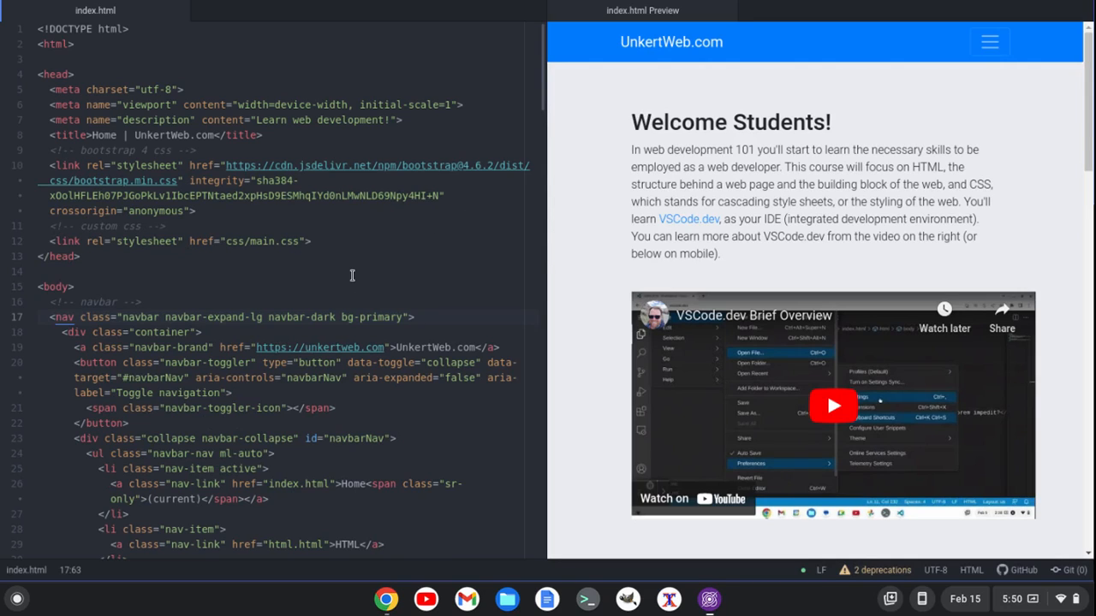
pyautogui.scroll(-3)
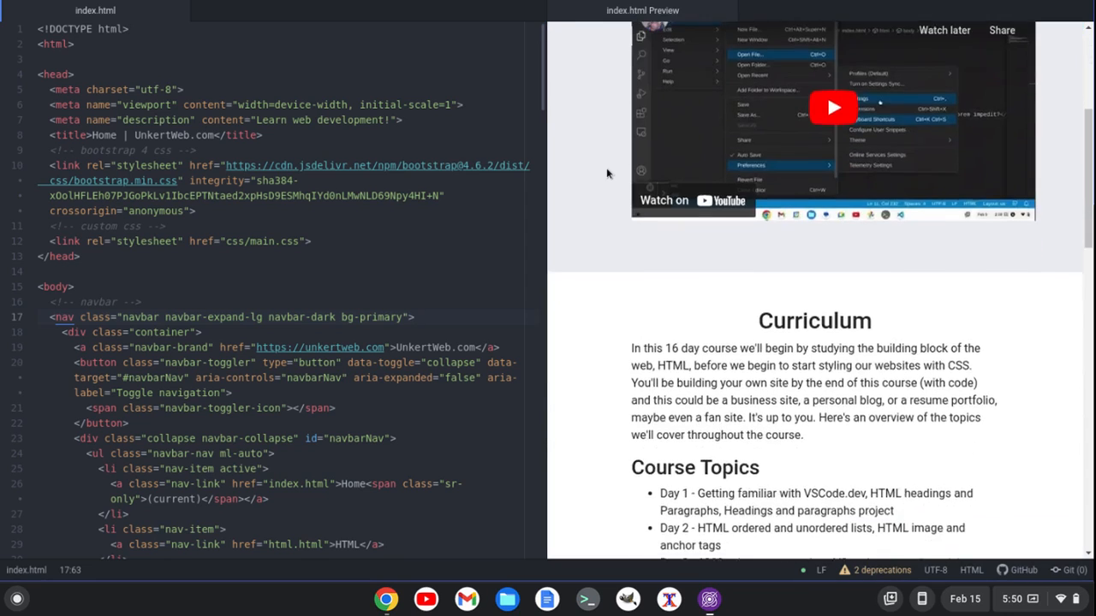
pyautogui.scroll(-3)
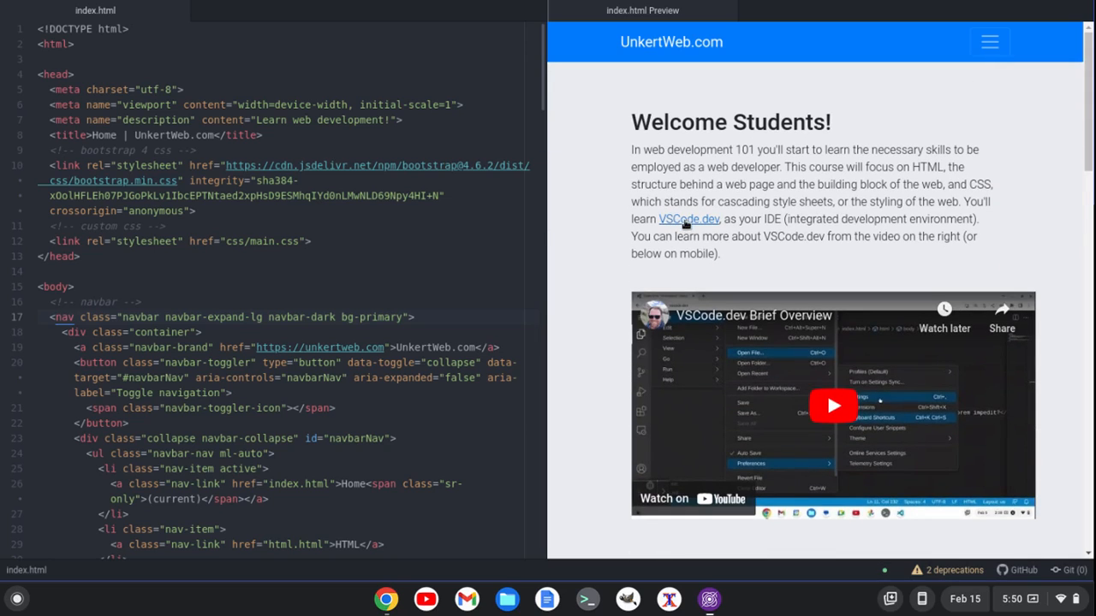
pyautogui.moveTo(544, 247)
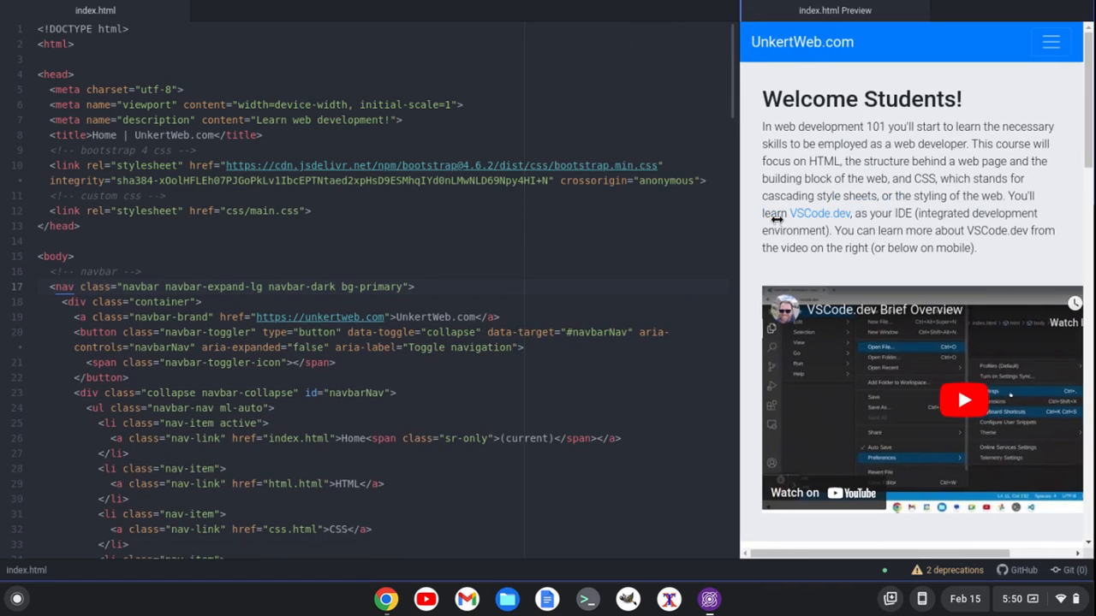
# Drag the pane divider so the preview fills the window with the wide desktop layout.
pyautogui.moveTo(739, 219); pyautogui.dragTo(791, 219)
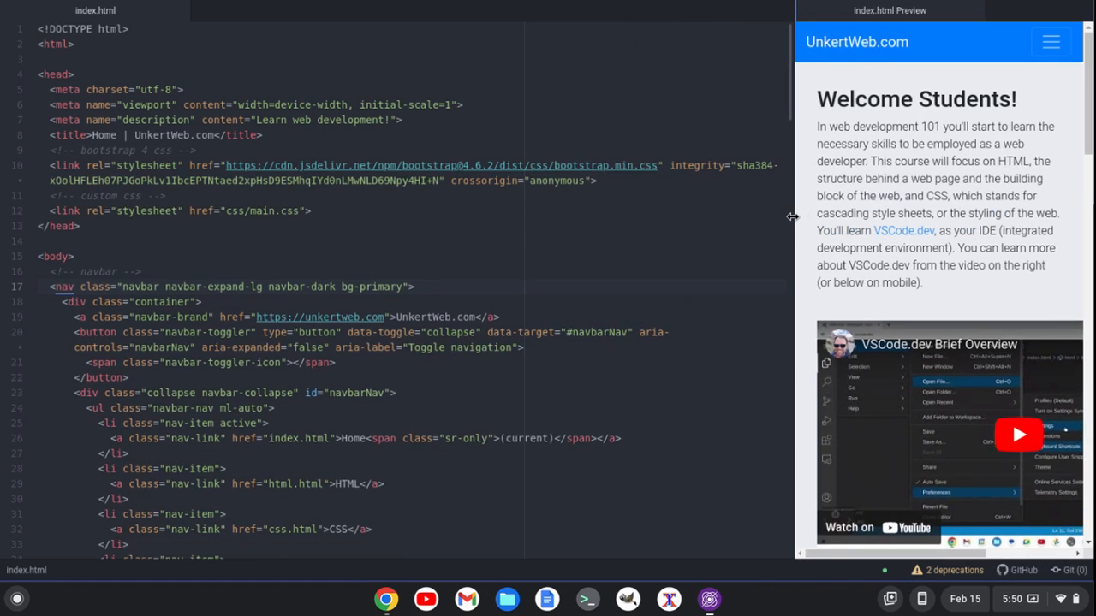
pyautogui.scroll(-3)
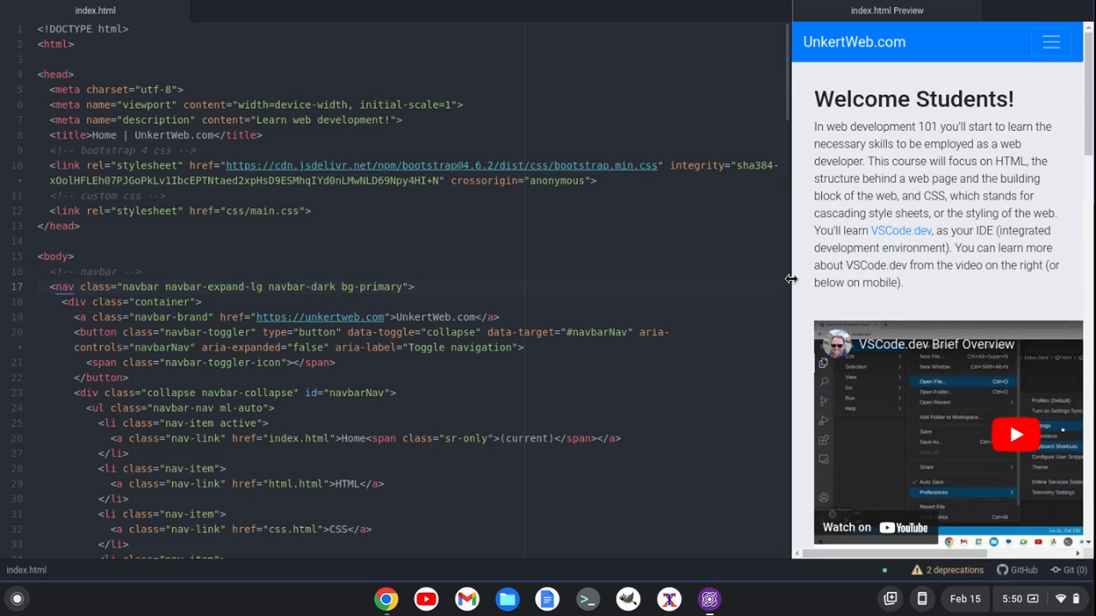
pyautogui.moveTo(789, 279); pyautogui.dragTo(425, 279)
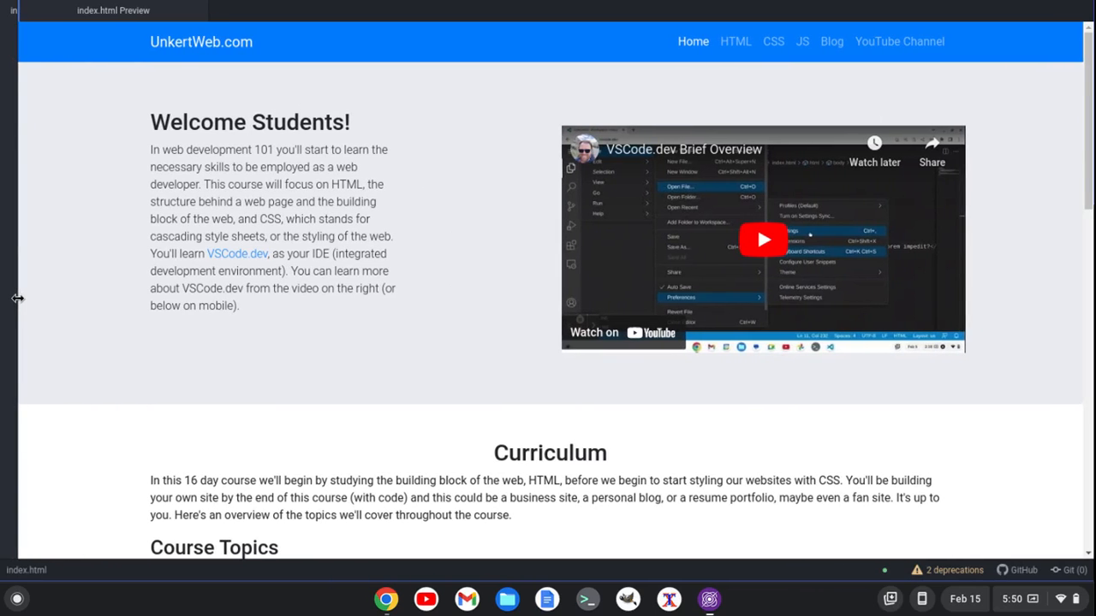
pyautogui.moveTo(38, 357)
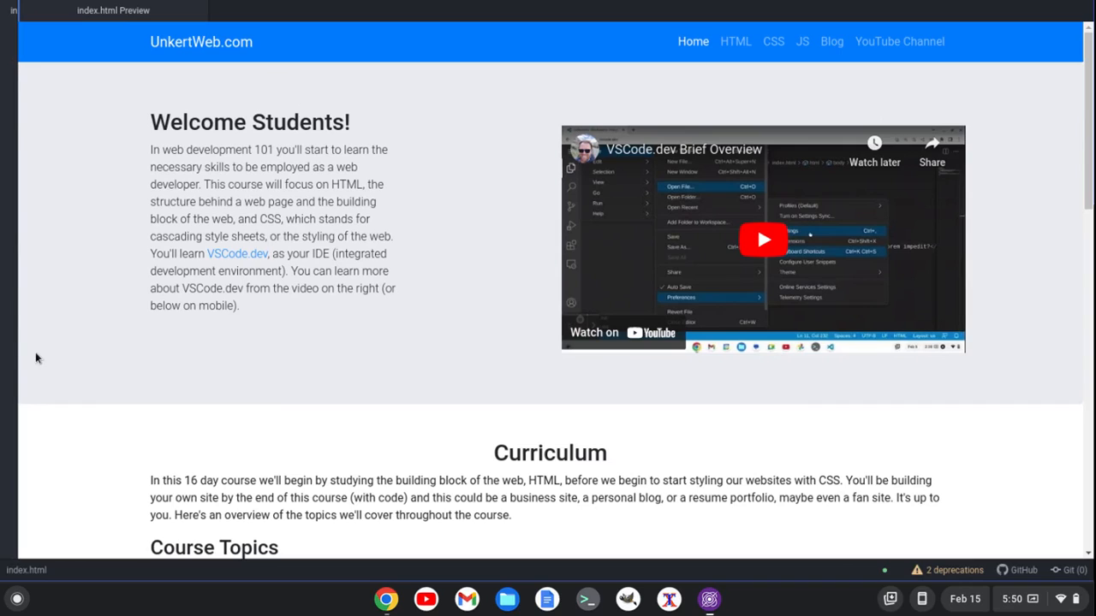
pyautogui.moveTo(647, 79)
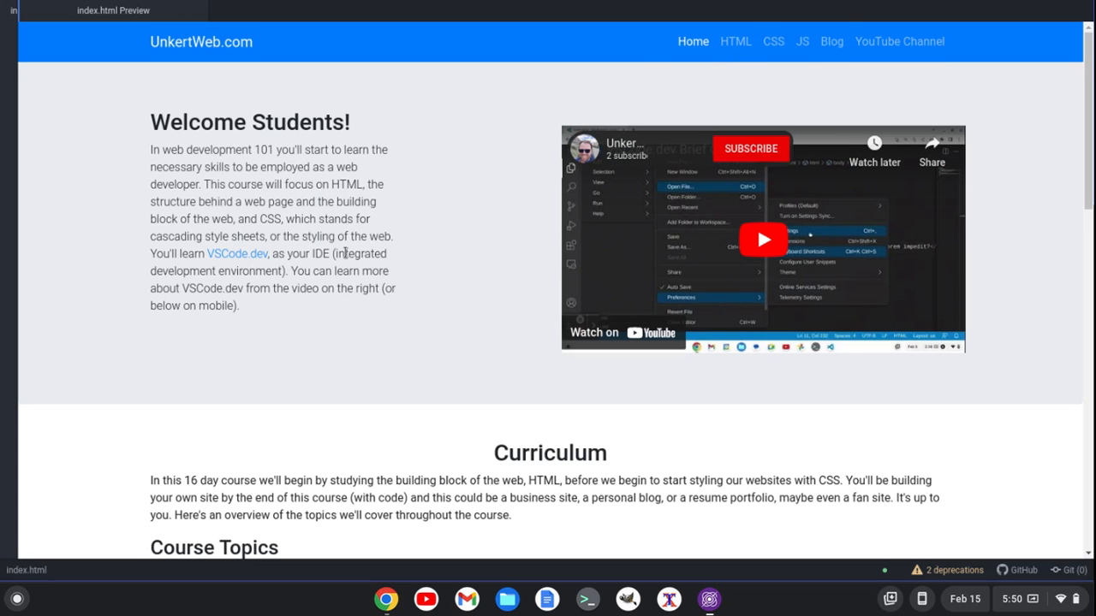
# Scroll the preview through the whole page down to its footer and back.
pyautogui.scroll(-3)
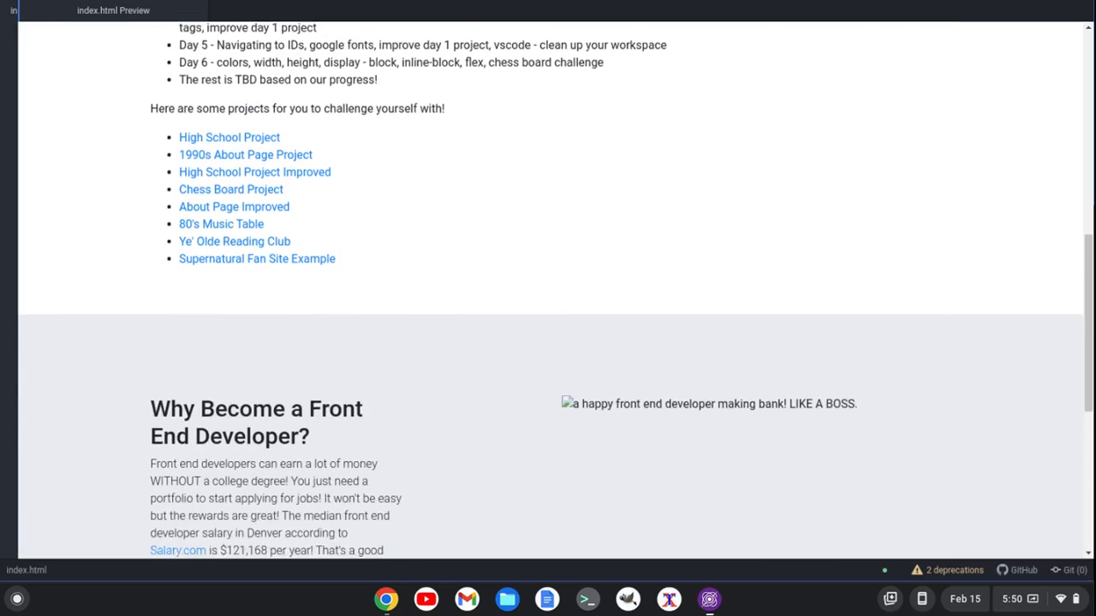
pyautogui.scroll(-3)
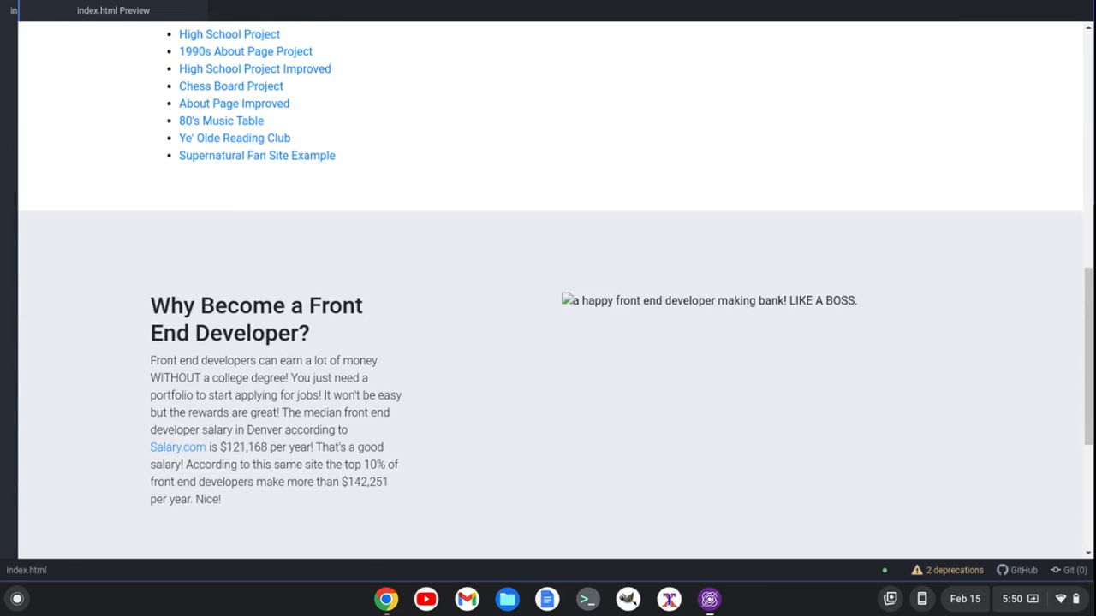
pyautogui.scroll(3)
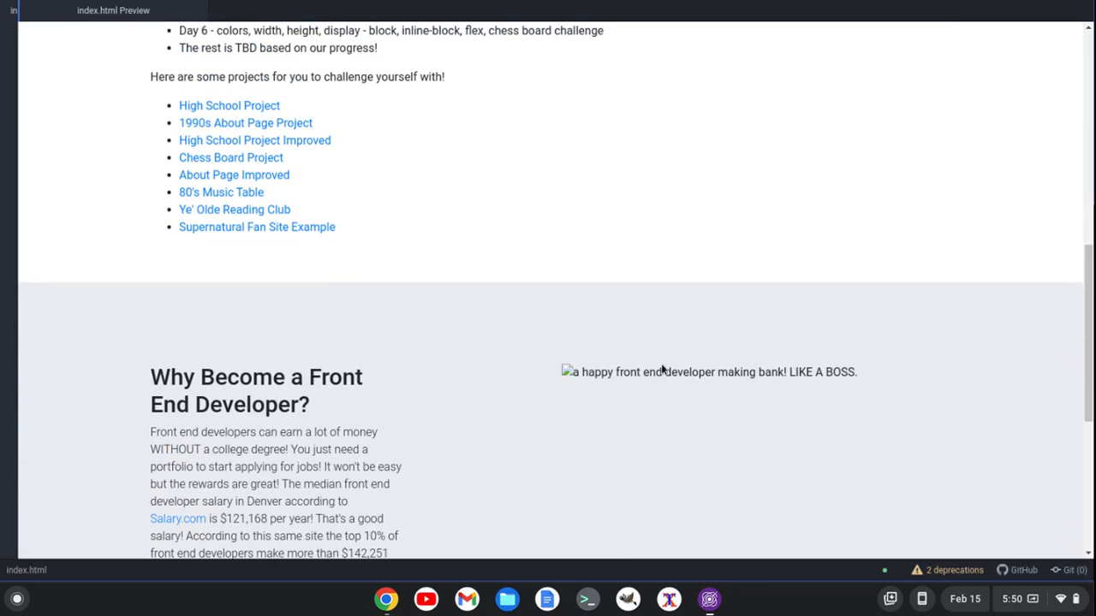
pyautogui.moveTo(493, 280)
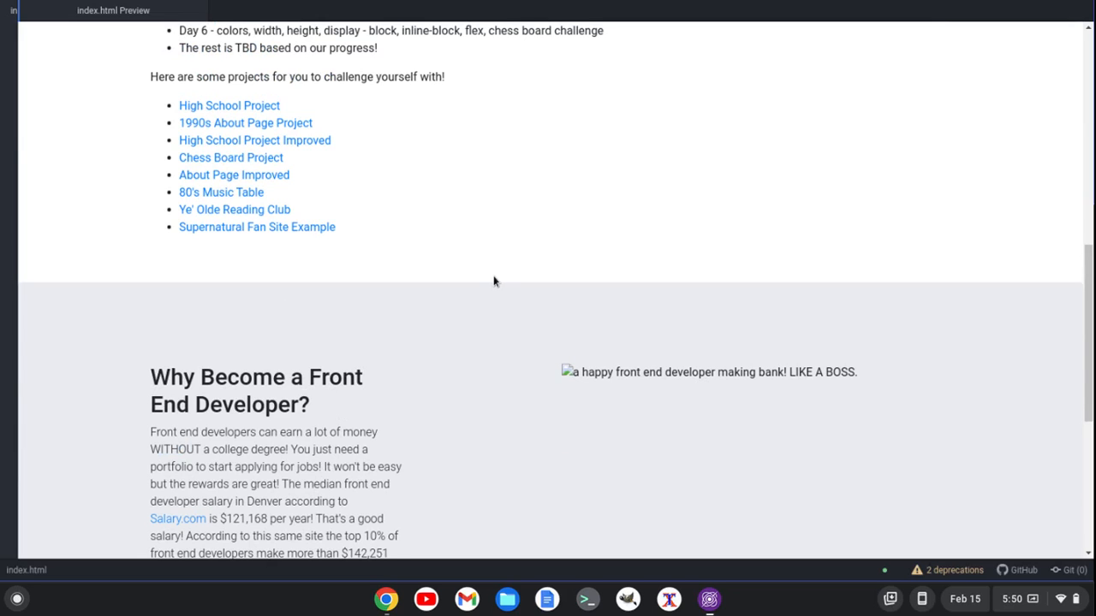
pyautogui.scroll(3)
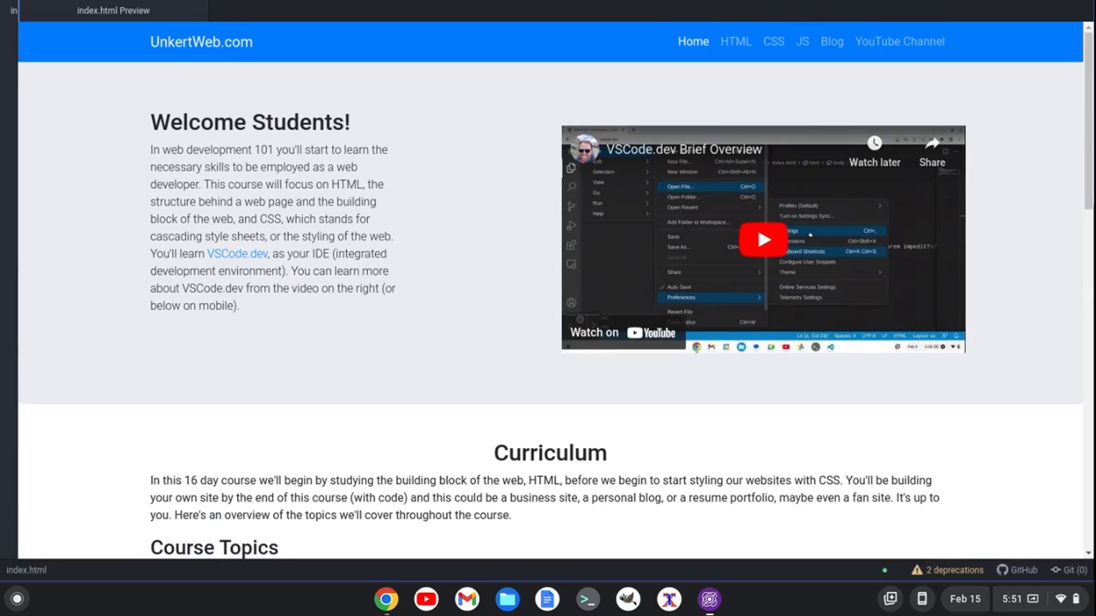
pyautogui.scroll(-3)
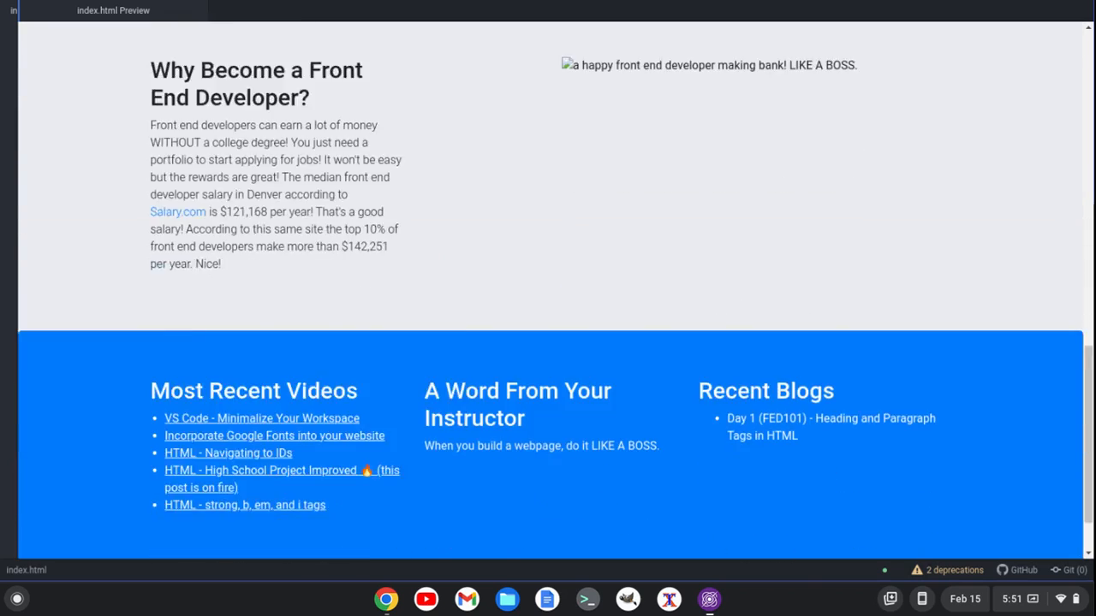
pyautogui.scroll(-3)
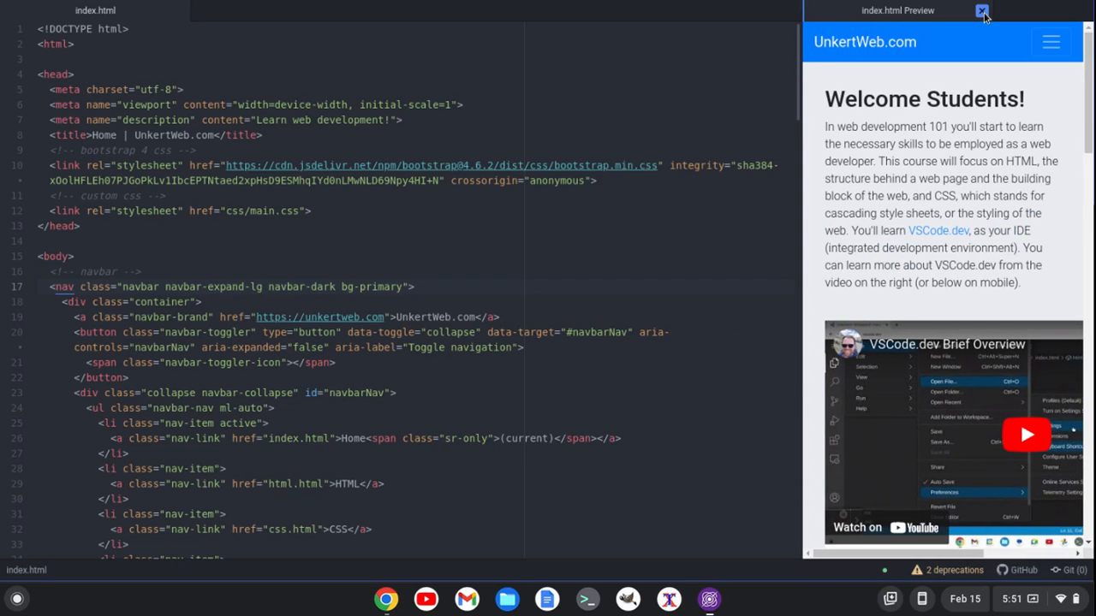
# Close the index.html Preview tab and bring up Pulsar's Core Settings.
pyautogui.click(983, 10)
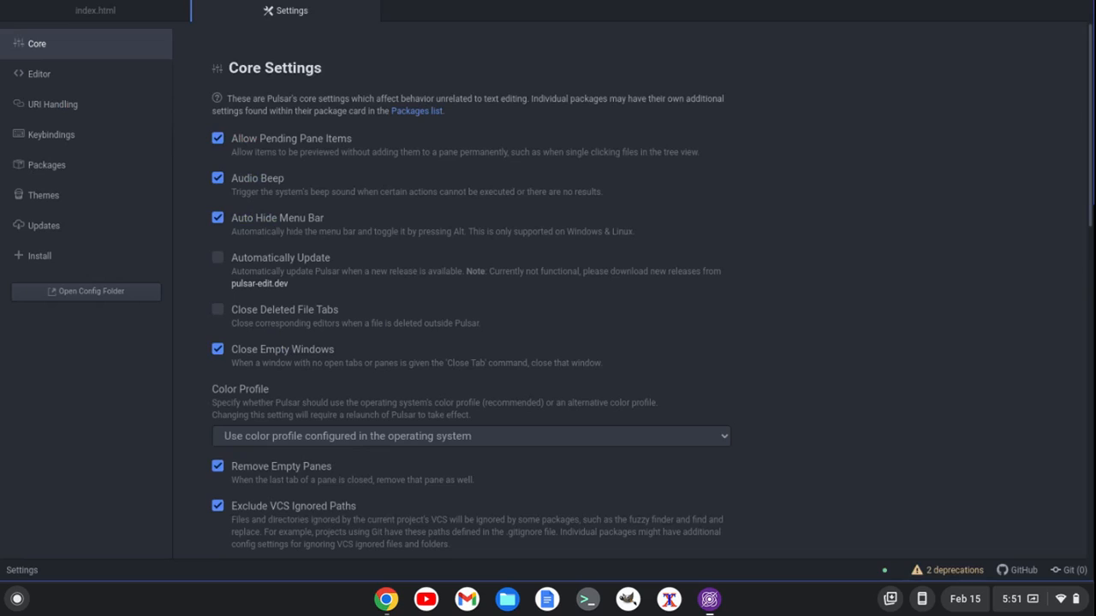
# Search the Install page for html-preview, showing atom-html-preview already installed.
pyautogui.click(39, 256)
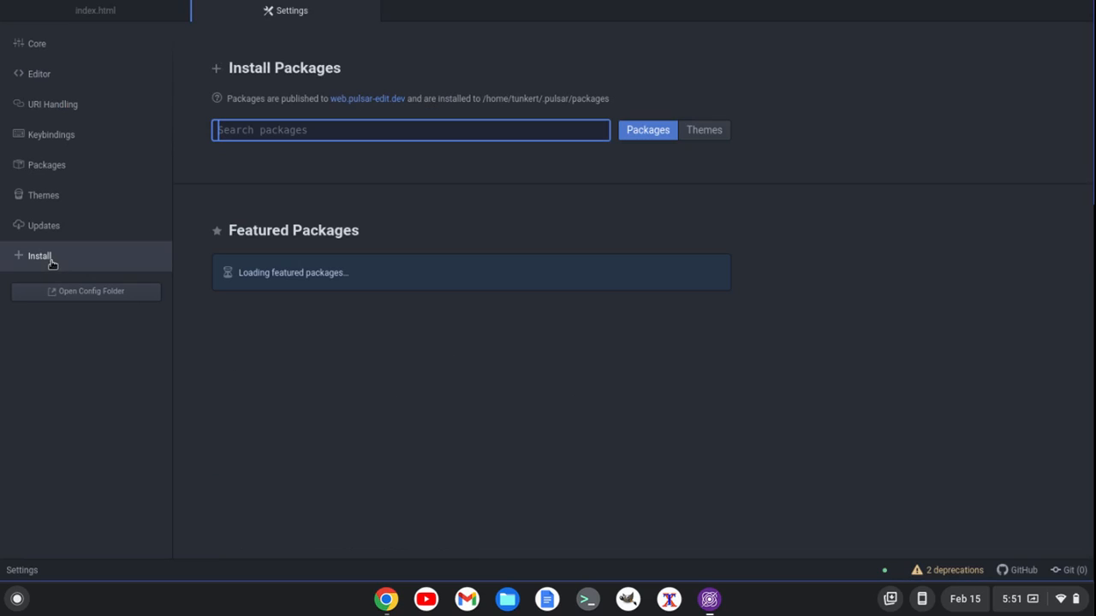
pyautogui.write('html-preview')
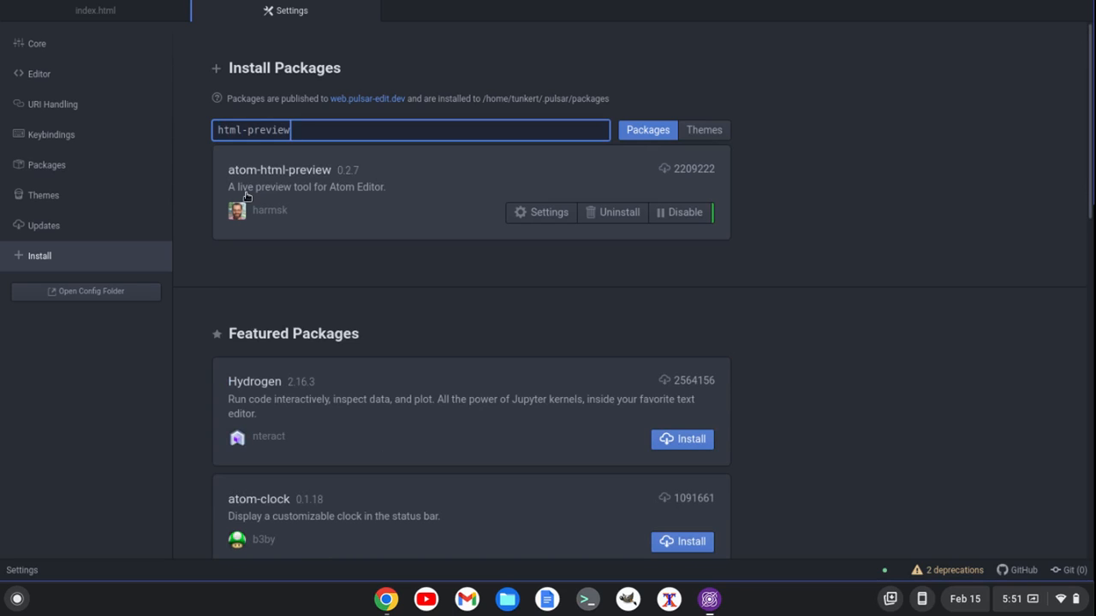
pyautogui.moveTo(279, 170)
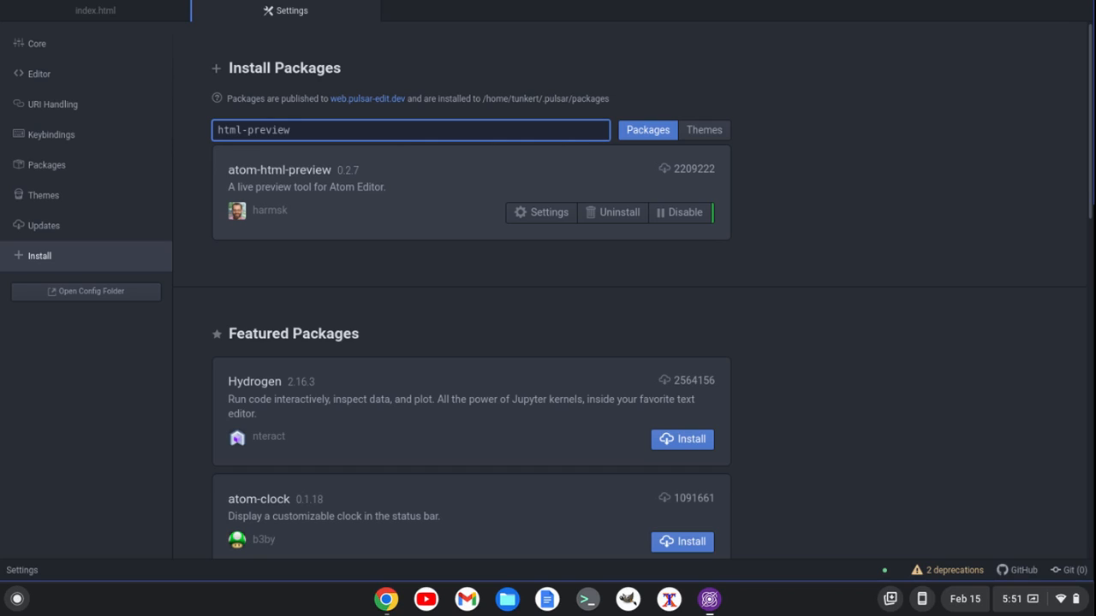
pyautogui.click(409, 130)
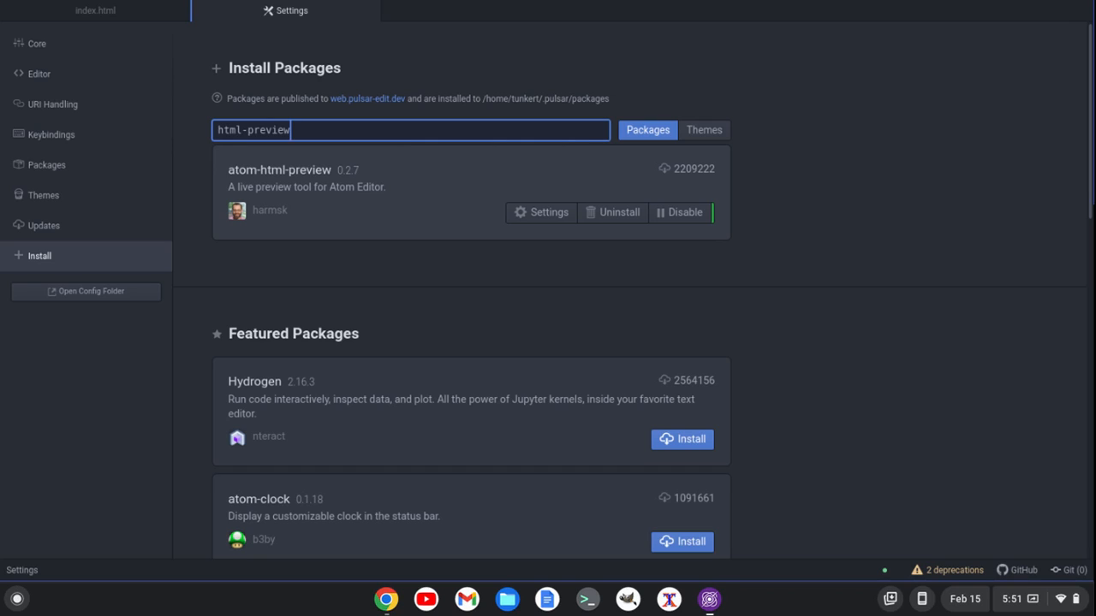